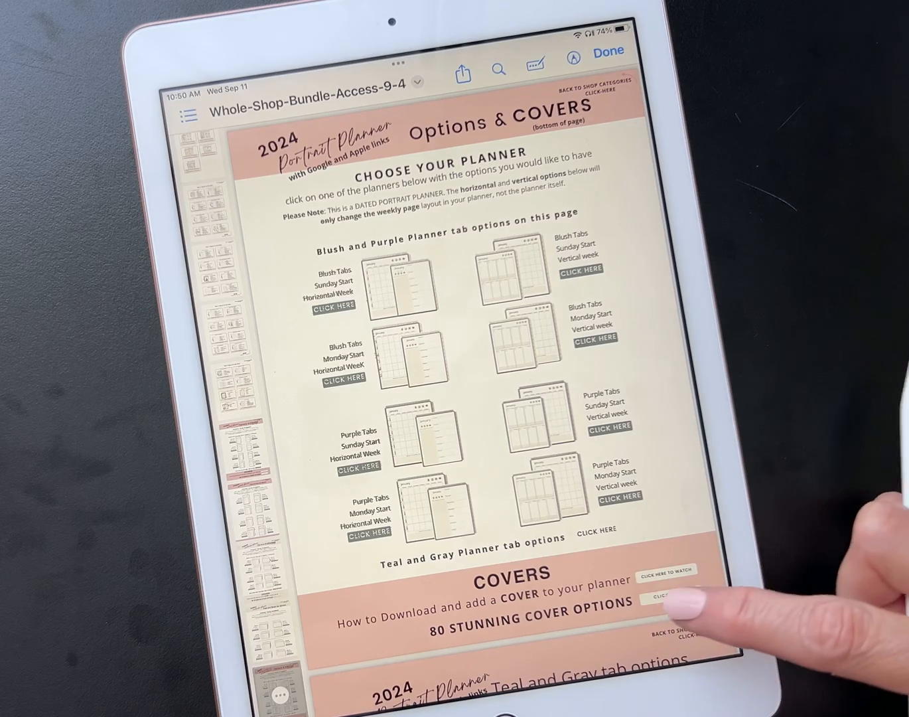
# Follow the bundle PDF's link to the 80 stunning cover options, leaving Files
pyautogui.click(654, 595)
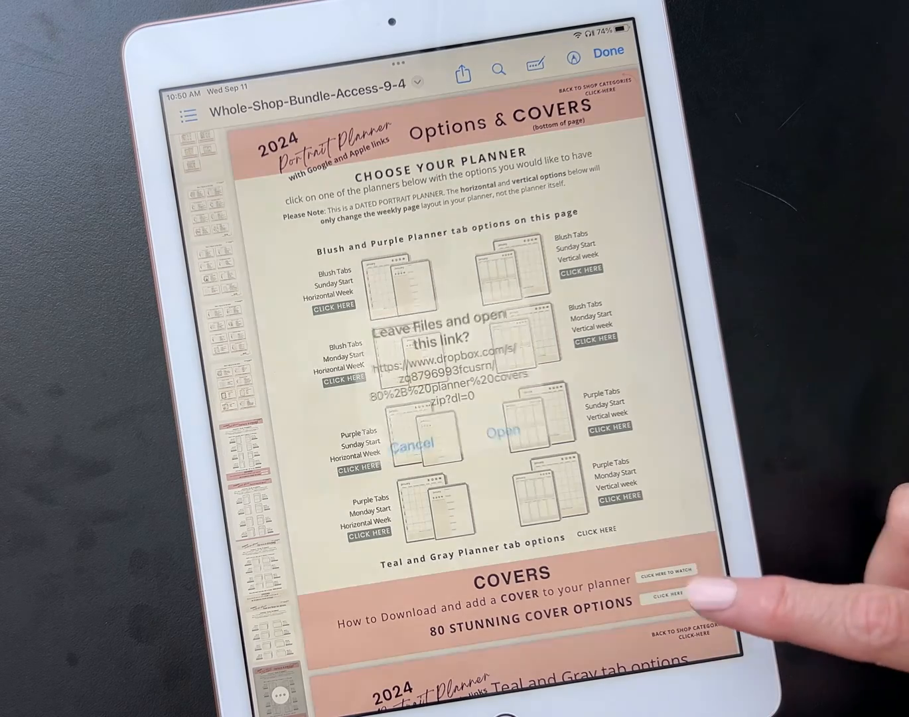
pyautogui.click(414, 443)
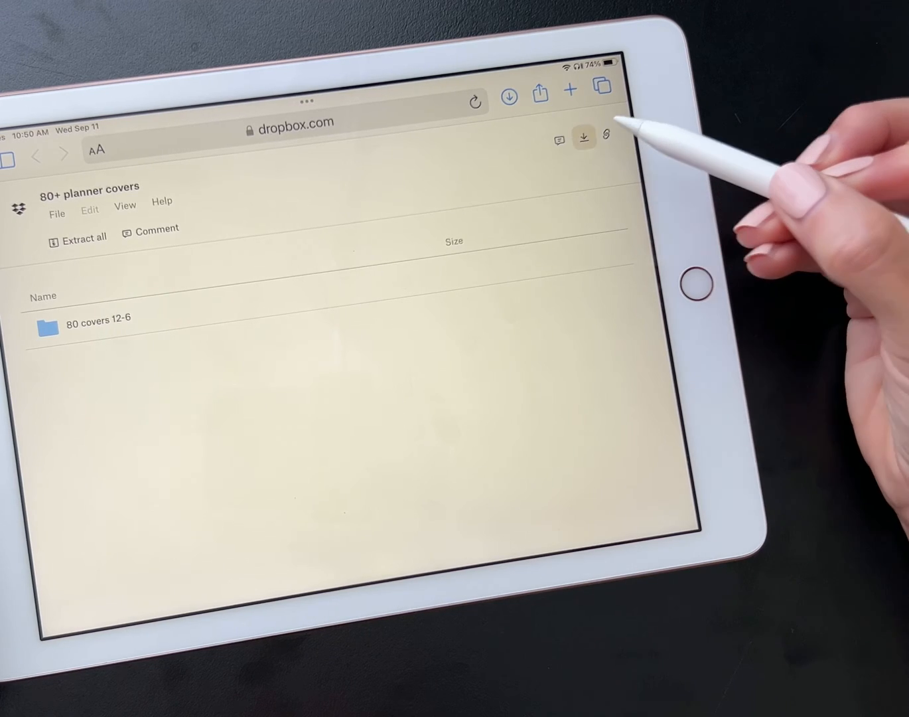
# Download the '80+ planner covers.zip' archive from Dropbox
pyautogui.click(585, 135)
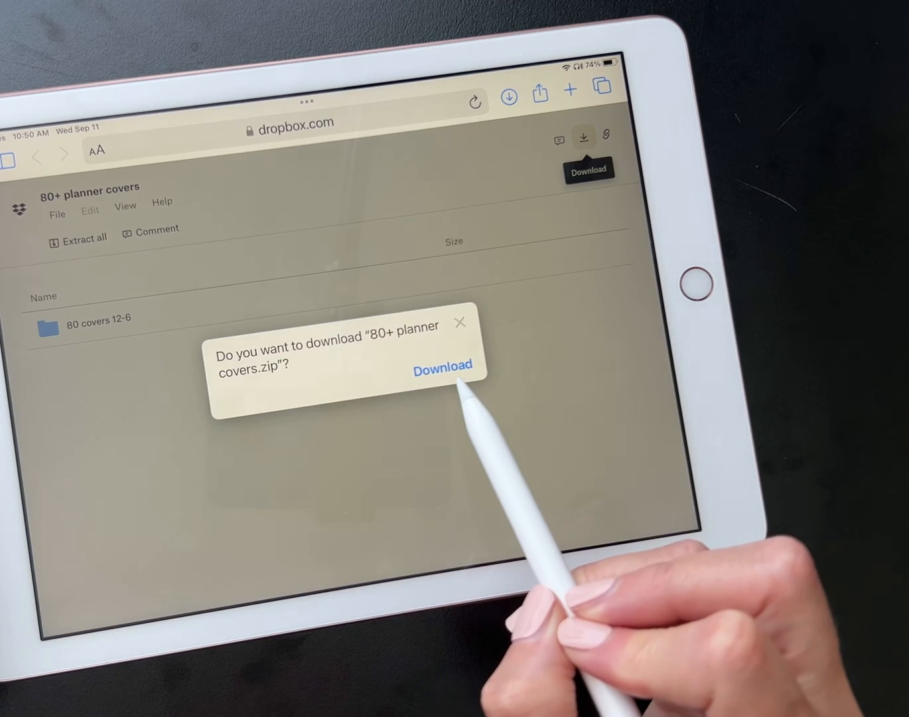
pyautogui.click(443, 364)
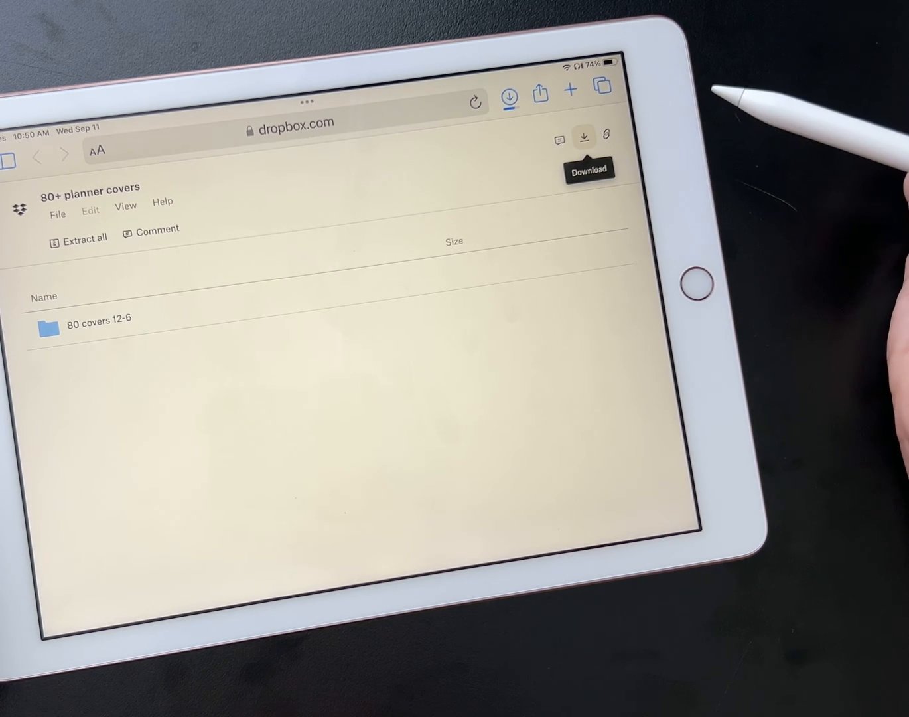
pyautogui.moveTo(644, 213)
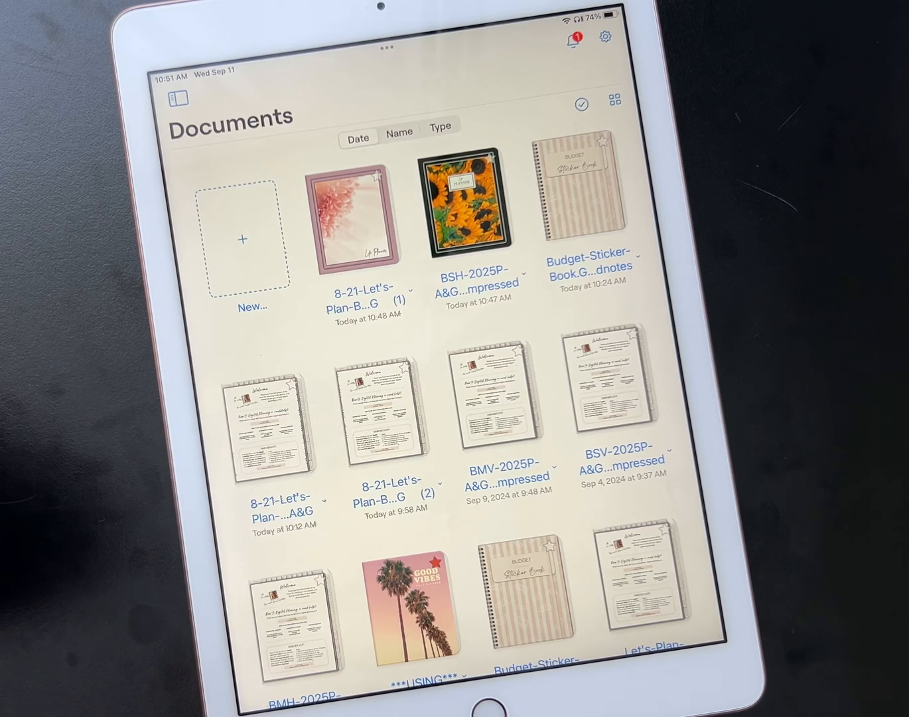
# Open the 8-21-Let's-Plan-BMV-2025P-A&G notebook from the Documents library
pyautogui.click(460, 205)
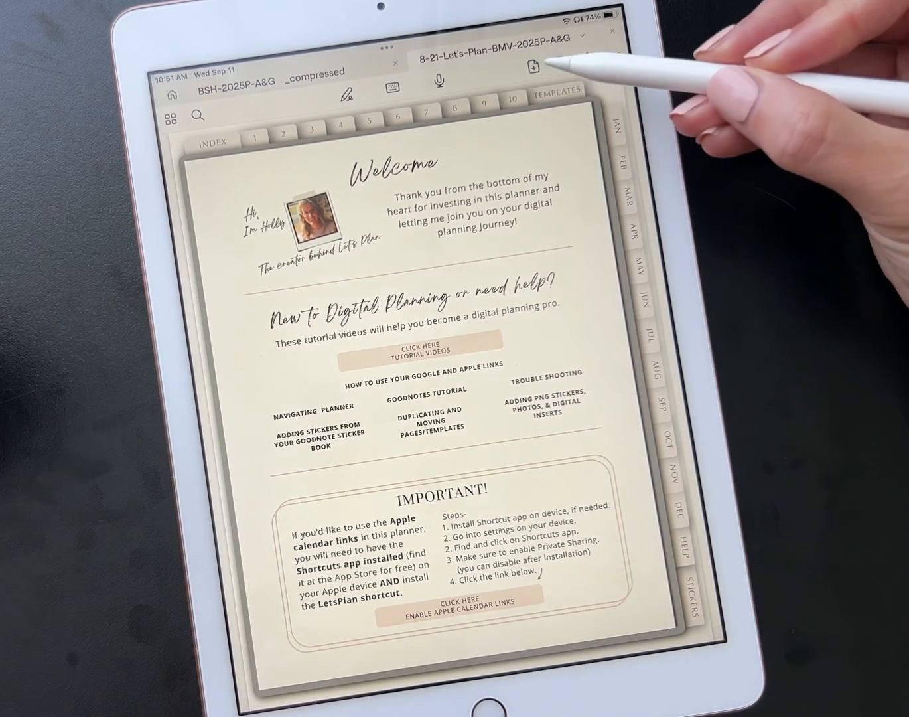
# Bring up the Add Page options for the Let's Plan BMV 2025 planner
pyautogui.click(532, 67)
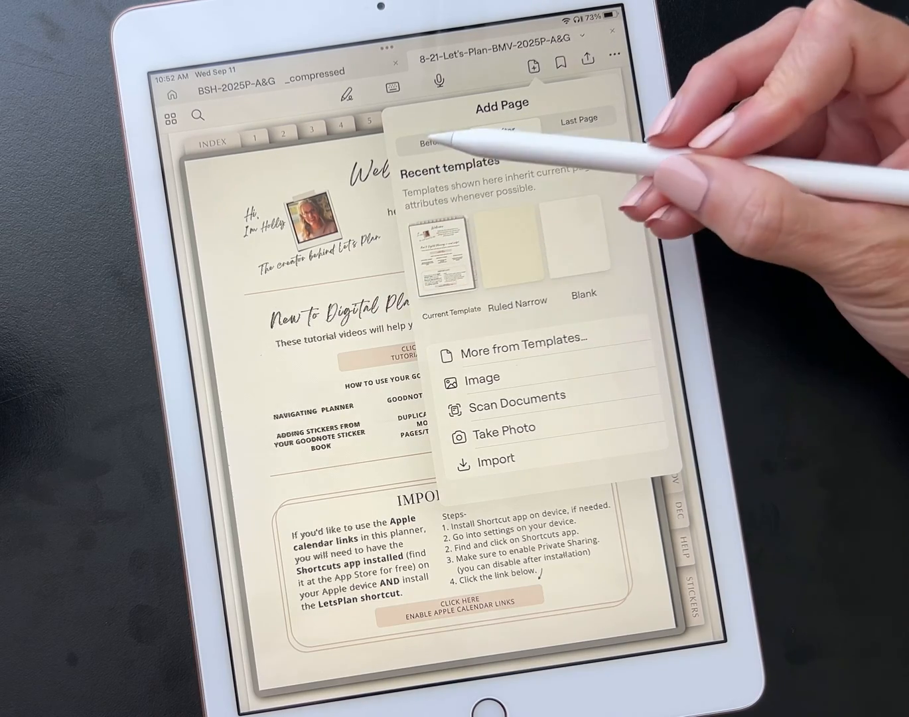
pyautogui.moveTo(504, 465)
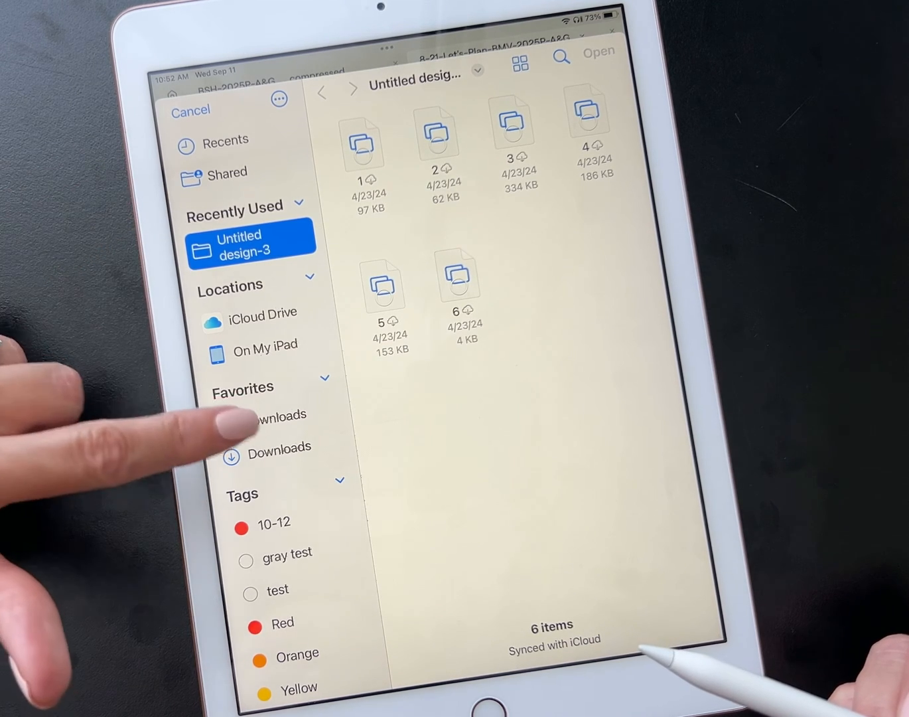
# Select cover 41, the dark floral design, in Downloads' '80 covers 12-6' folder
pyautogui.click(279, 413)
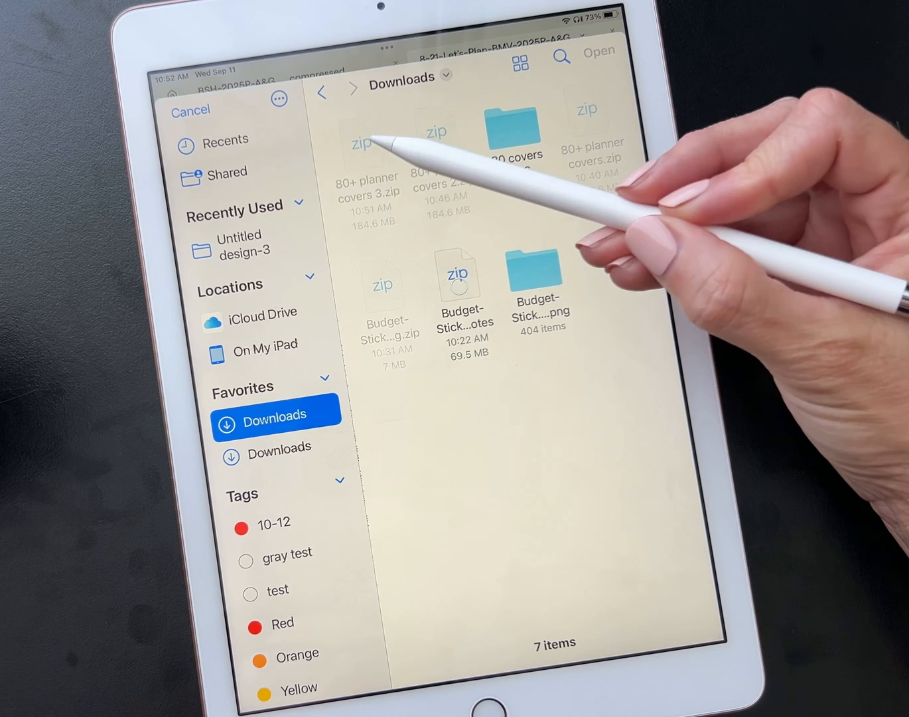
pyautogui.moveTo(411, 159)
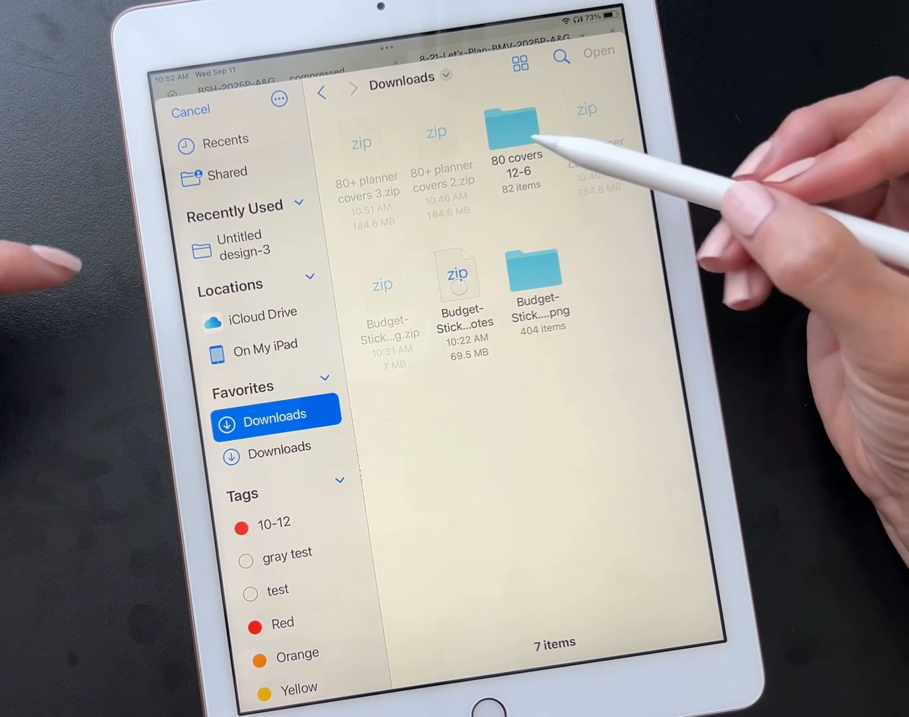
pyautogui.moveTo(525, 133)
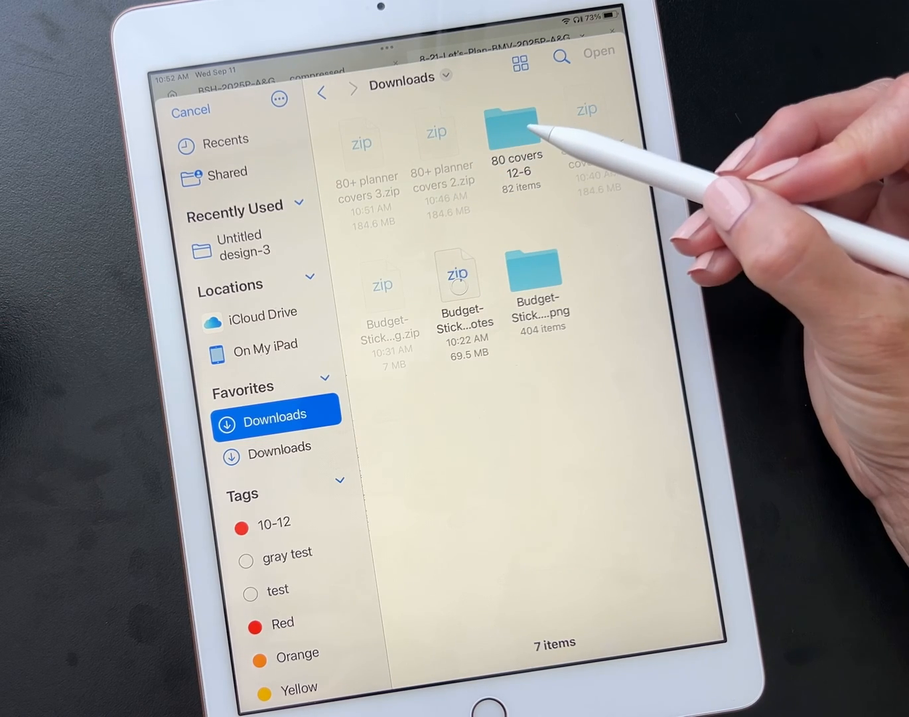
pyautogui.moveTo(530, 133)
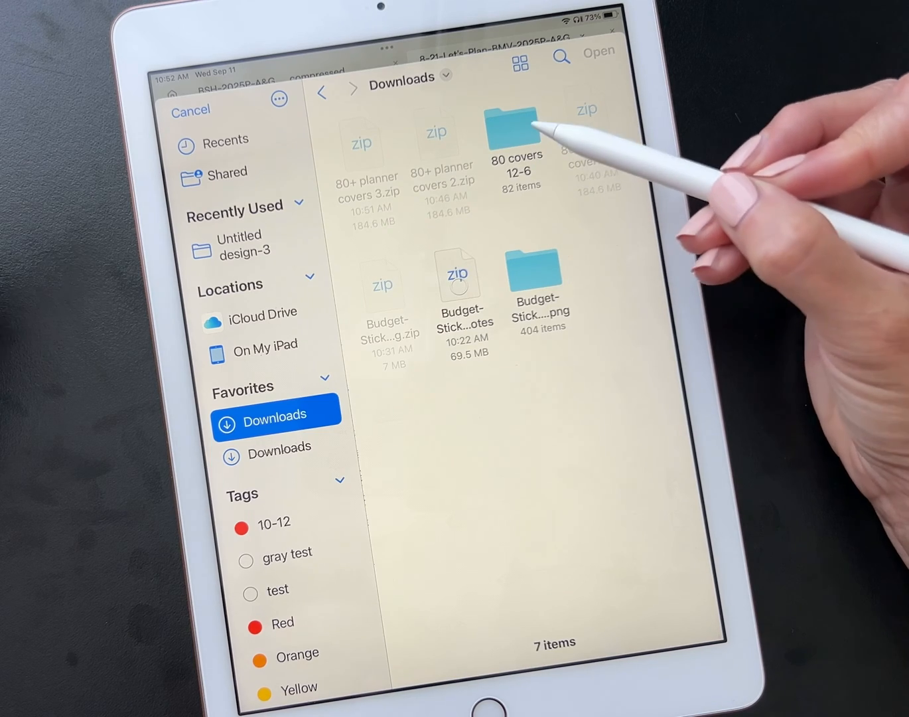
pyautogui.moveTo(531, 146)
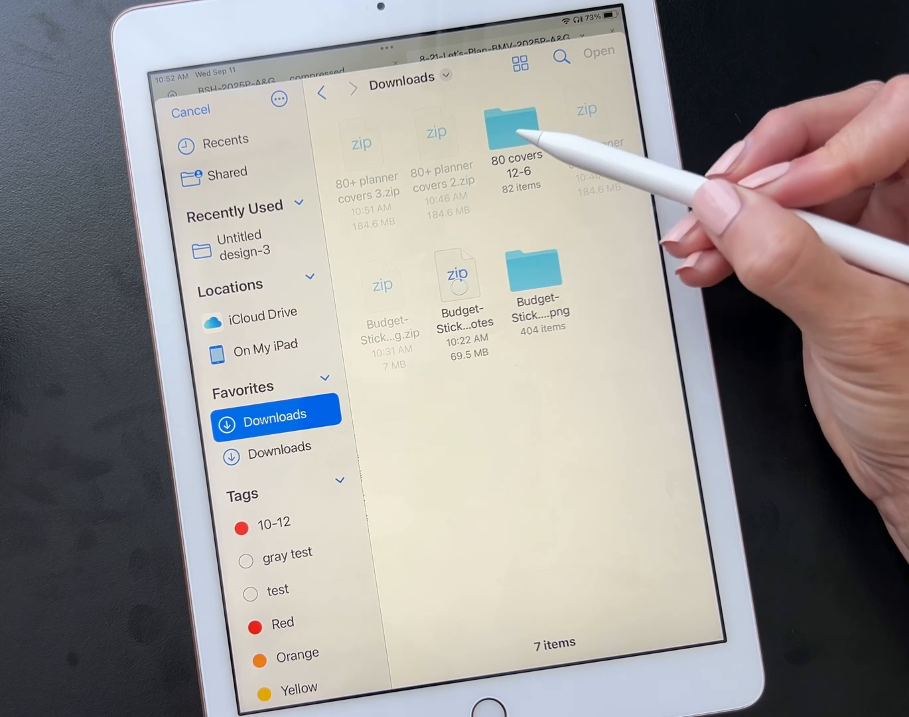
pyautogui.doubleClick(516, 126)
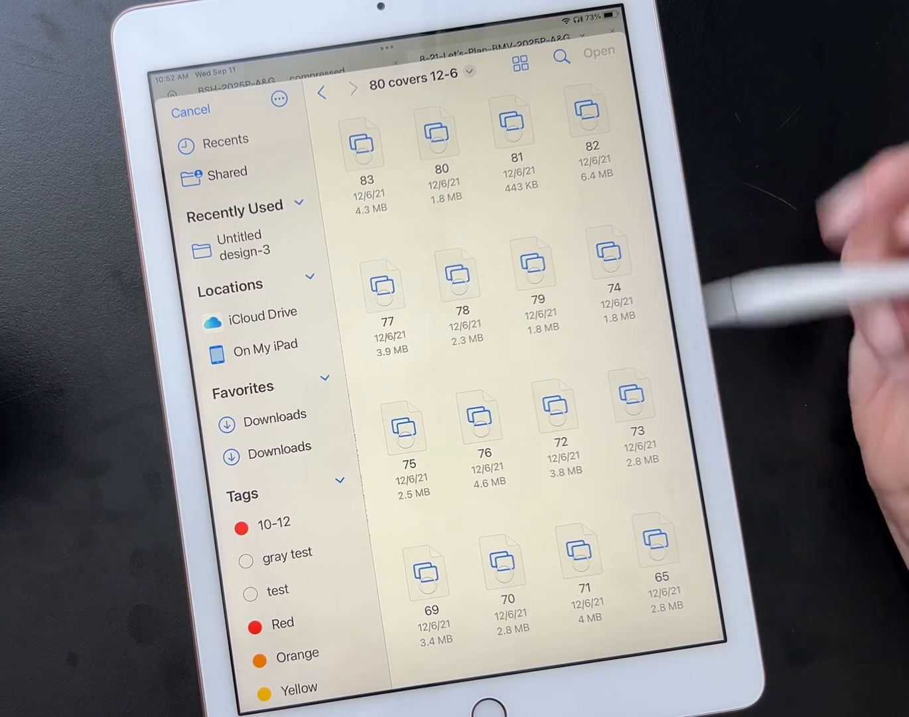
pyautogui.scroll(-3)
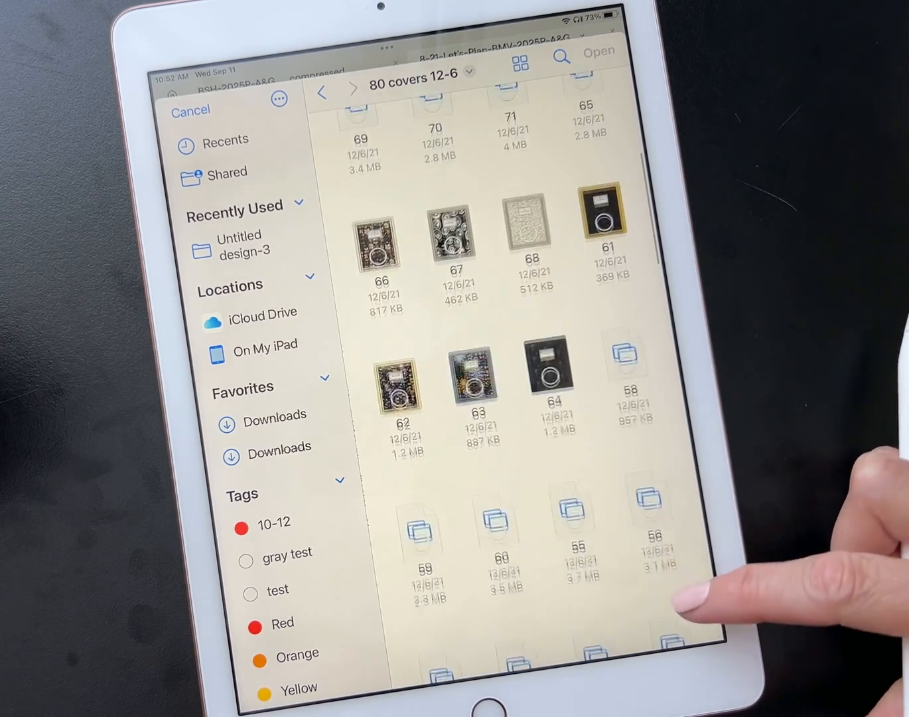
pyautogui.scroll(3)
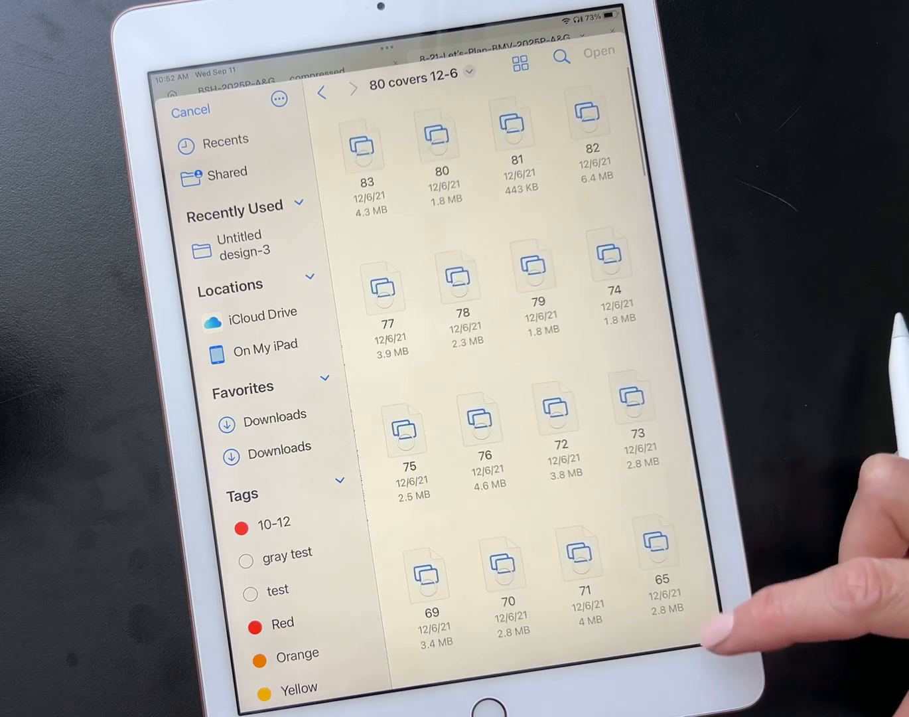
pyautogui.scroll(-3)
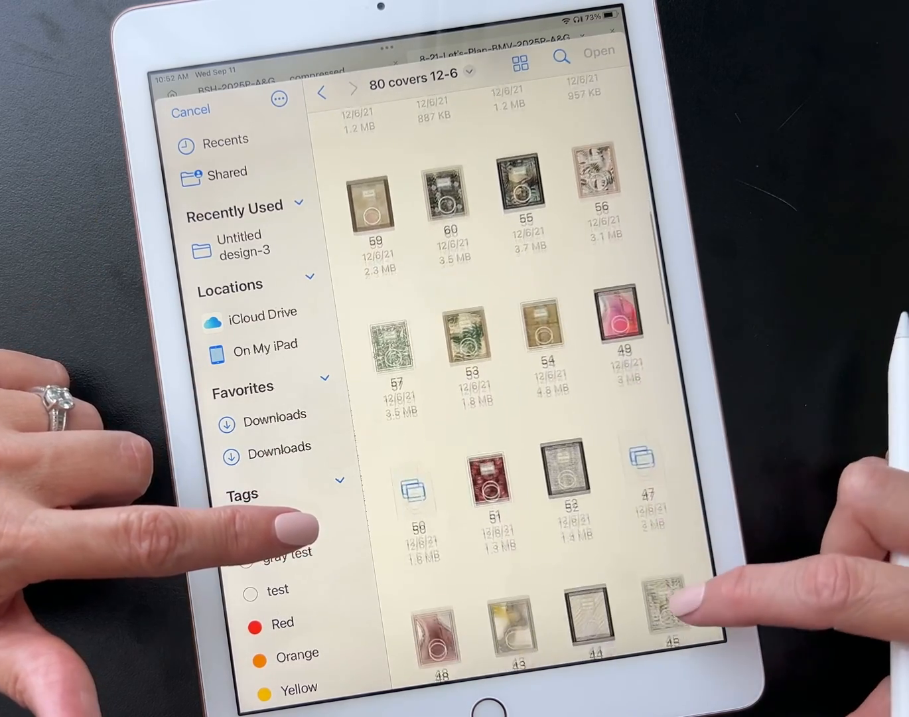
pyautogui.scroll(3)
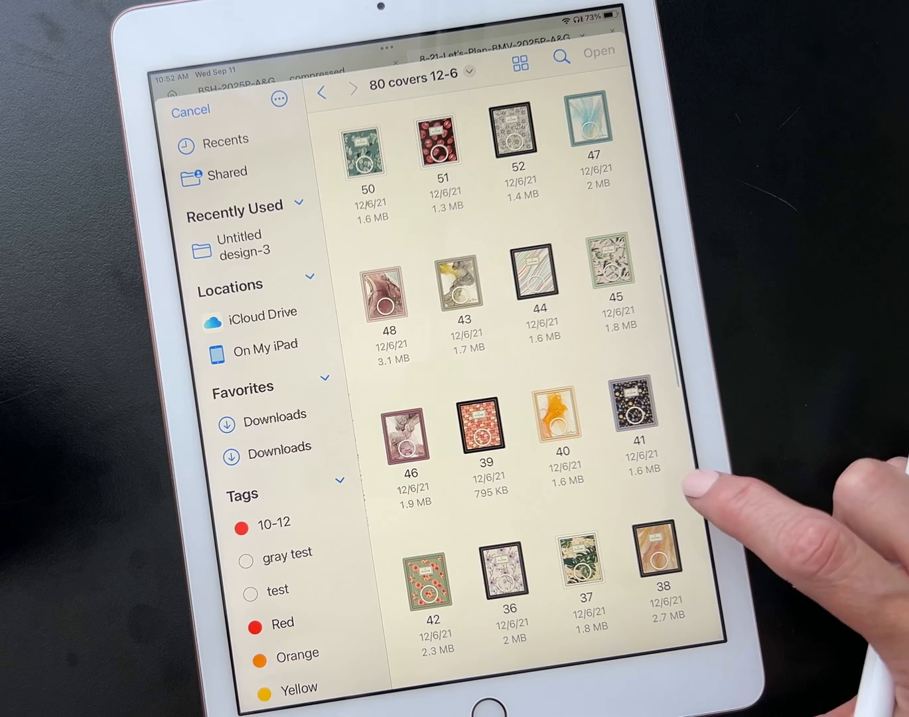
pyautogui.click(636, 416)
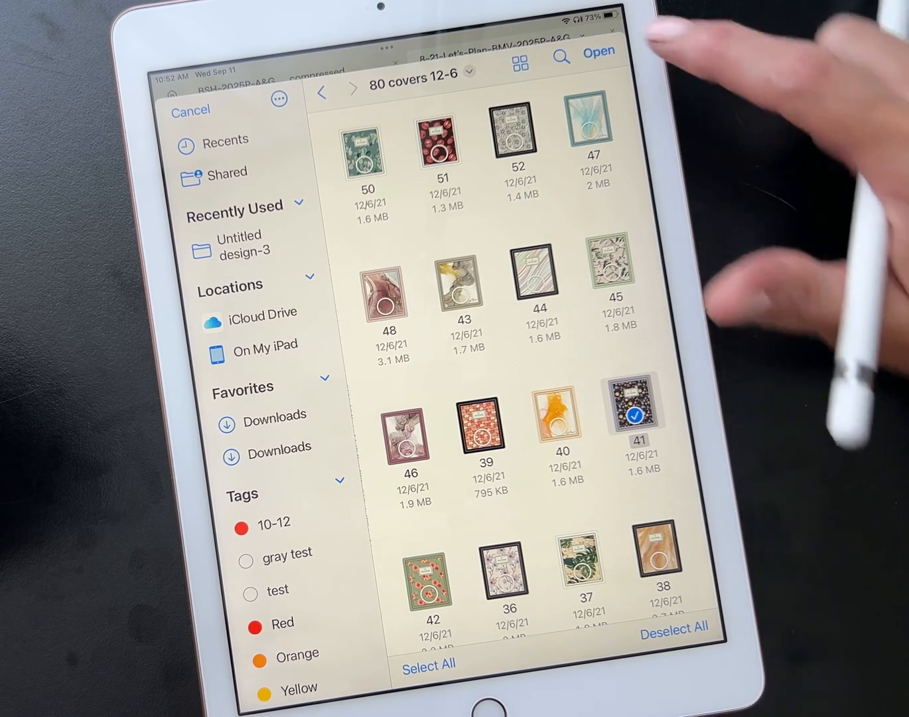
# Import cover 41, then reopen the Let's Plan BMV 2025 planner from the library
pyautogui.click(598, 51)
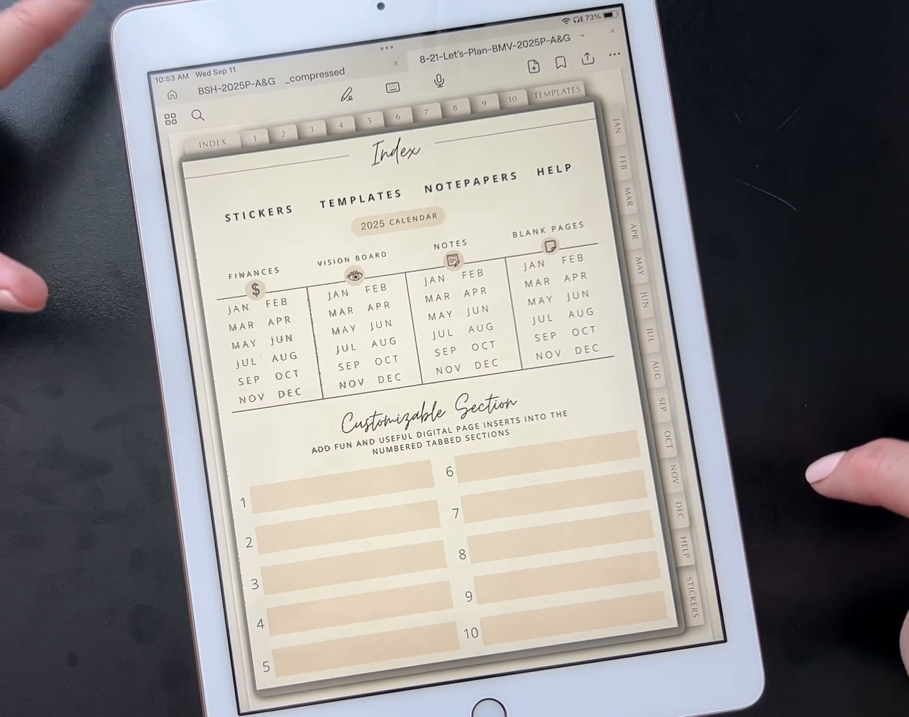
pyautogui.click(178, 99)
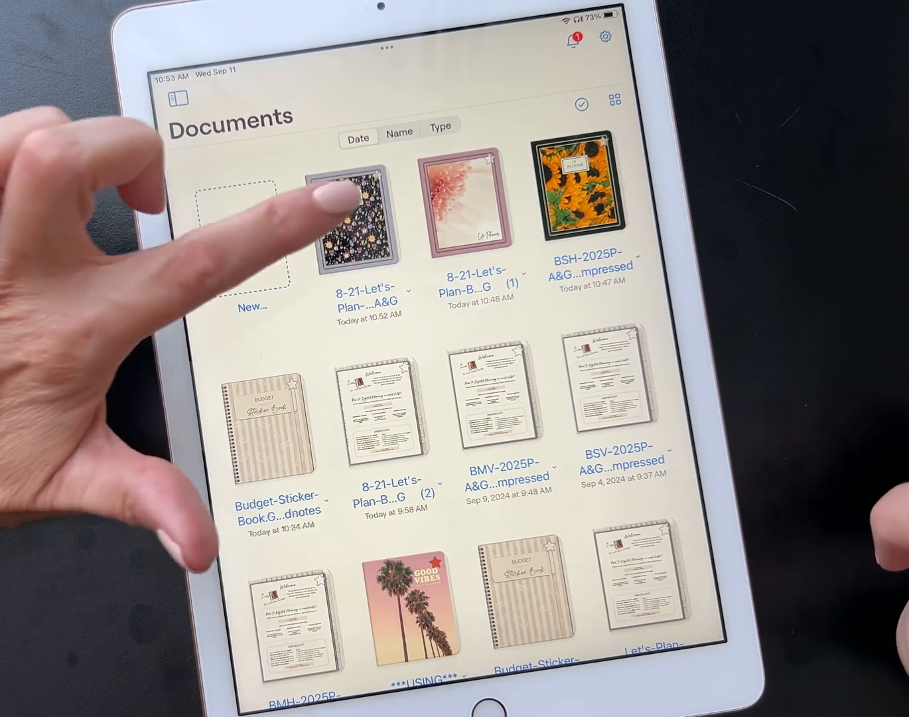
pyautogui.click(347, 212)
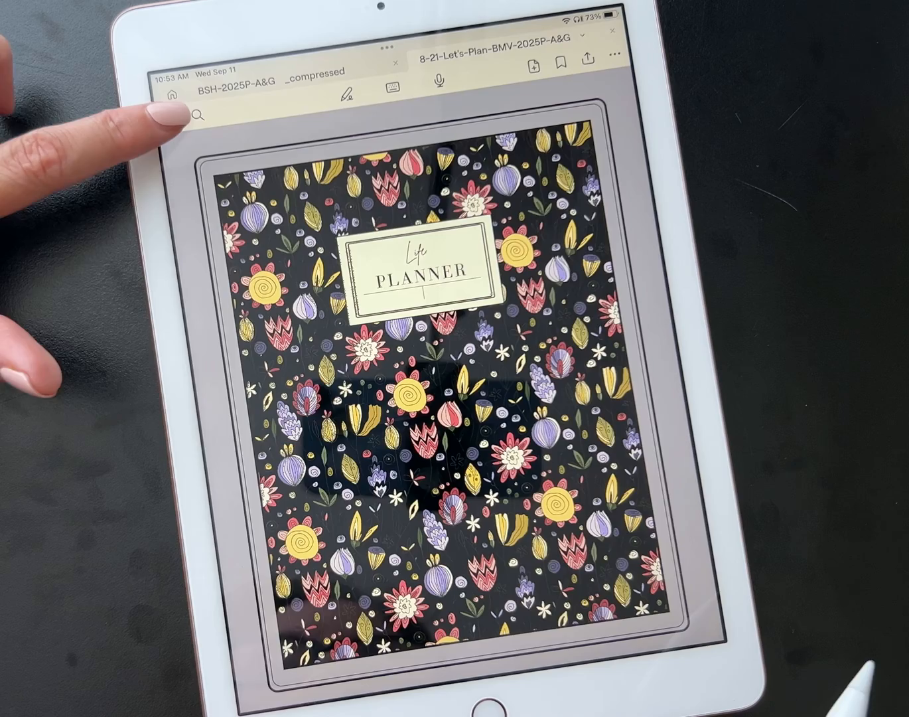
# Move the floral cover page to trash from the page thumbnails sidebar
pyautogui.click(171, 116)
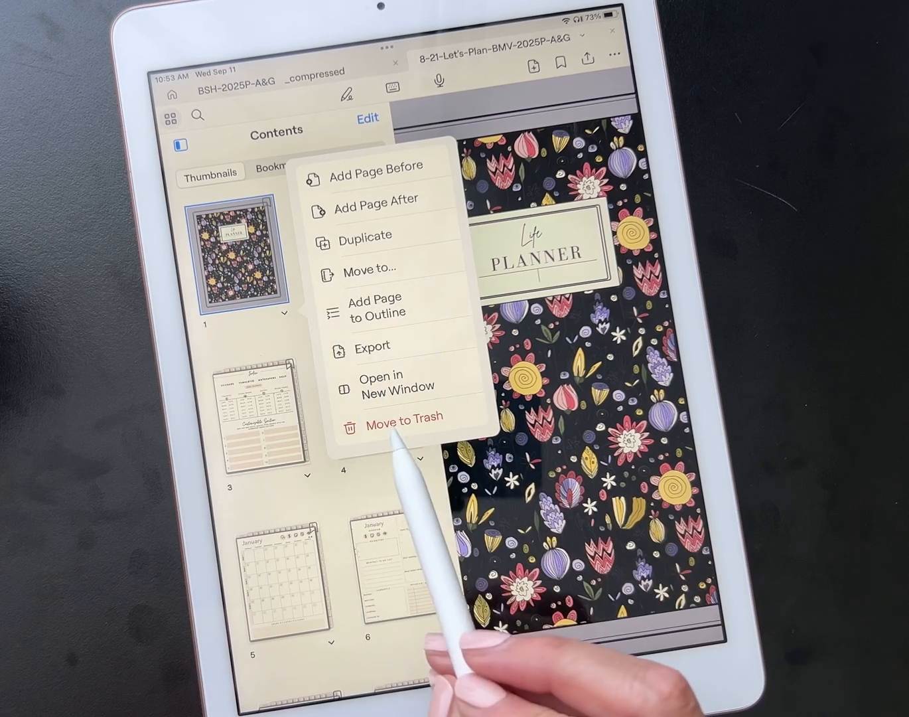
pyautogui.click(403, 417)
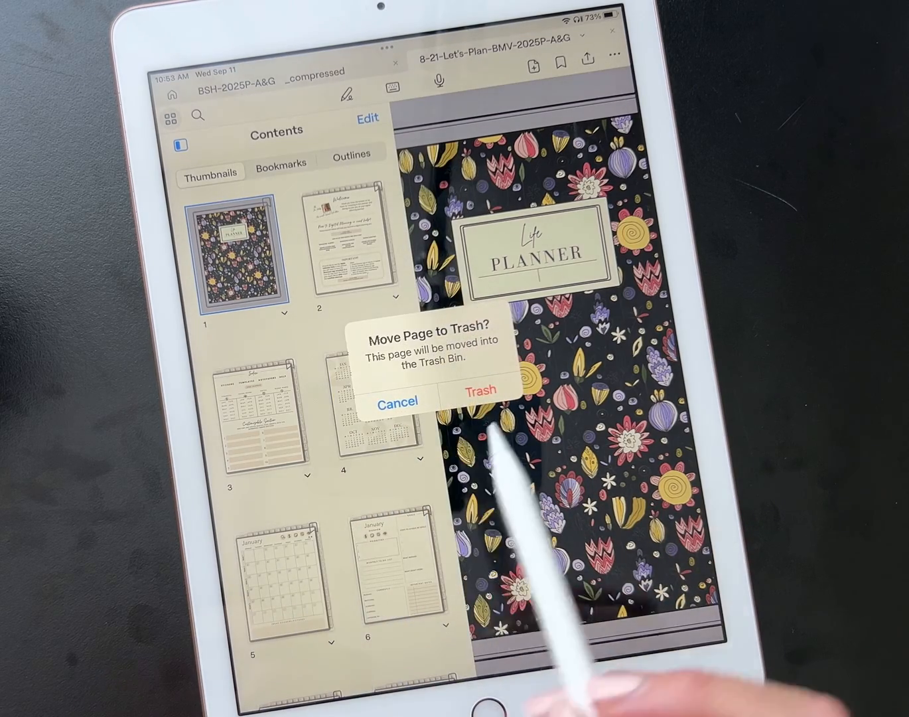
pyautogui.click(482, 388)
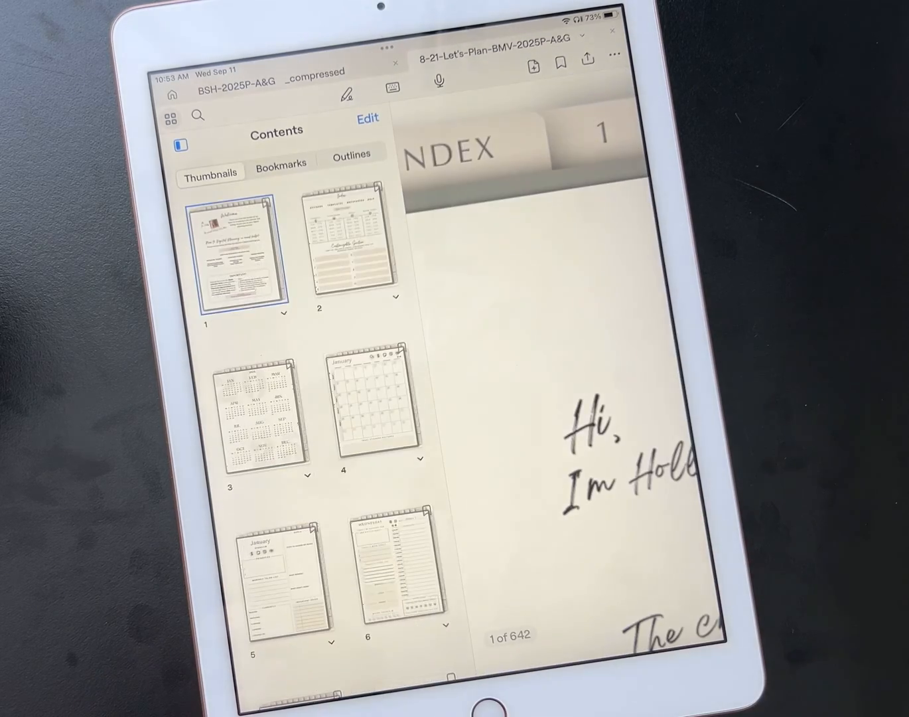